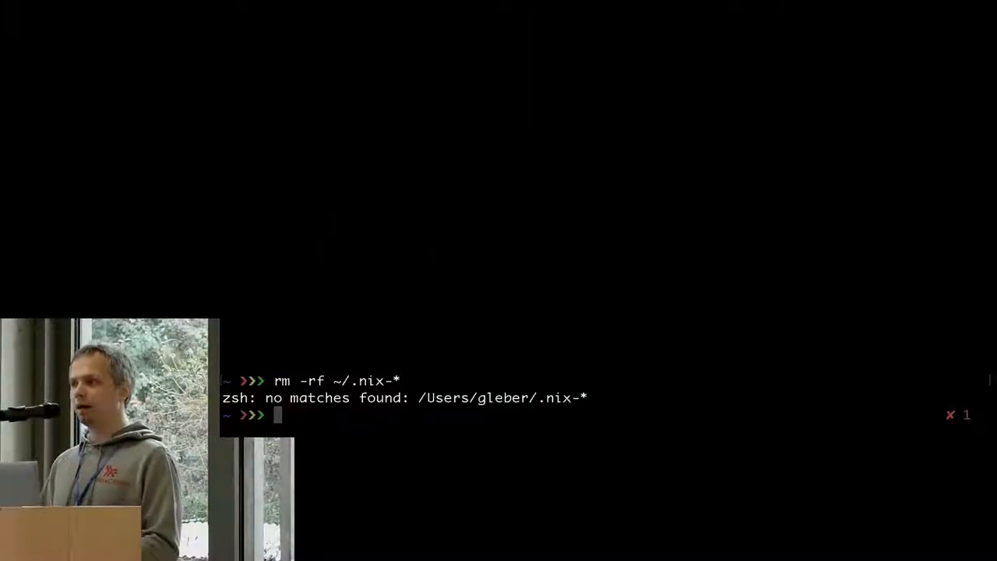
- Enter the code/da directory, triggering direnv's invalid-Nix warning, and begin typing ./dev-env/bin/dade-init
text(cd code/)
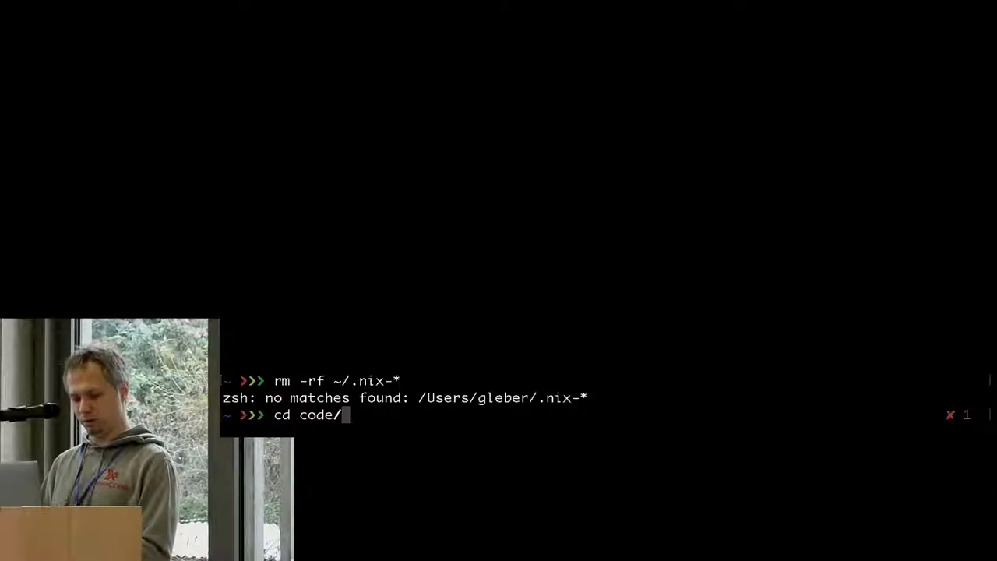
key(Return)
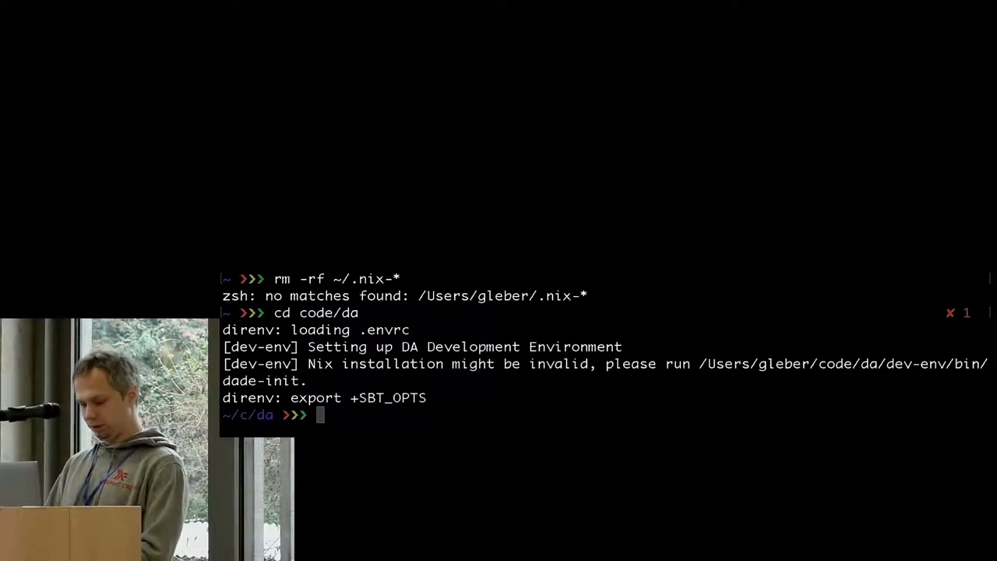
text(./dev-env/bin/d)
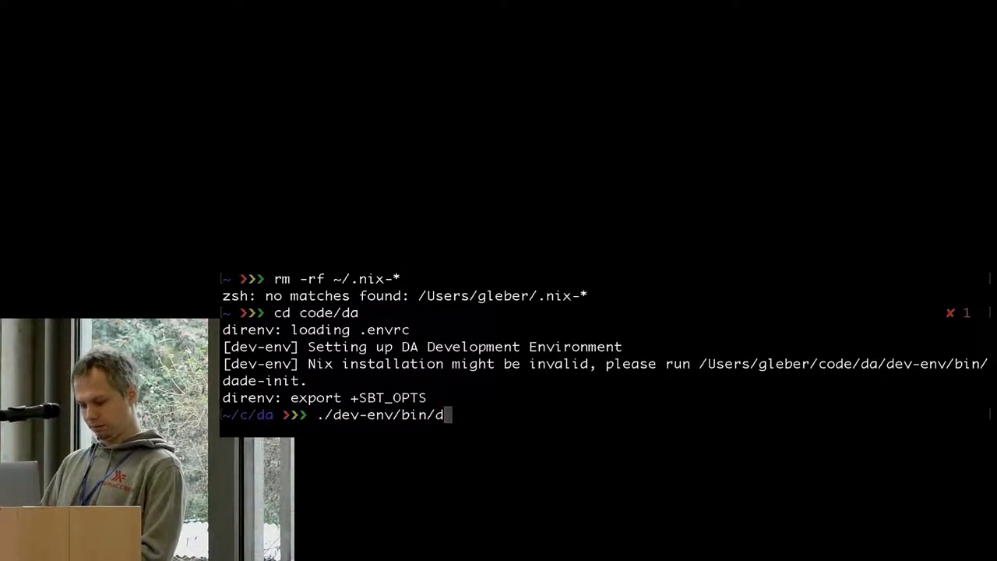
text(ade-in)
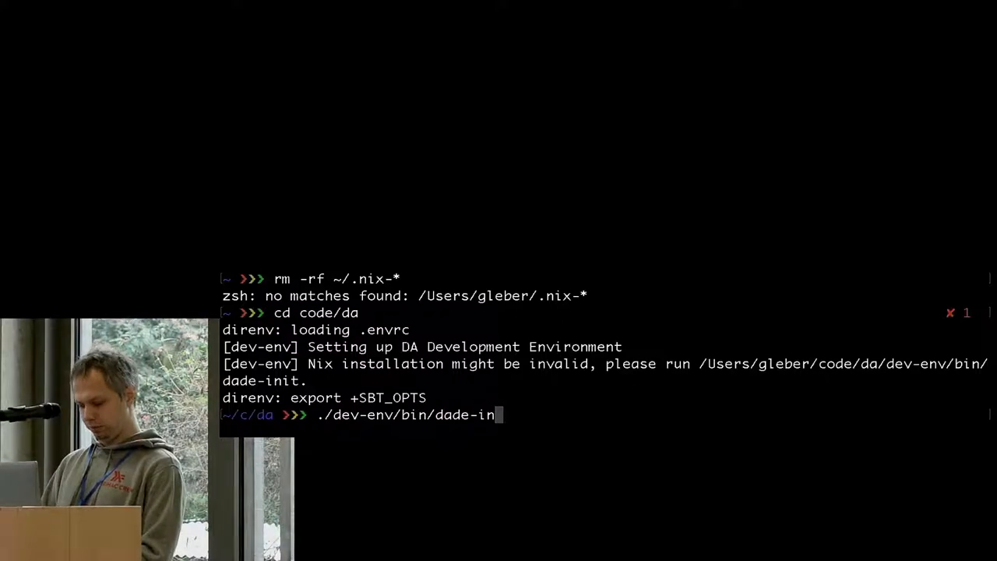
- Run ./dev-env/bin/dade-init and wait for 'dade-init completed.' after Nix tools and git hooks install
key(Return)
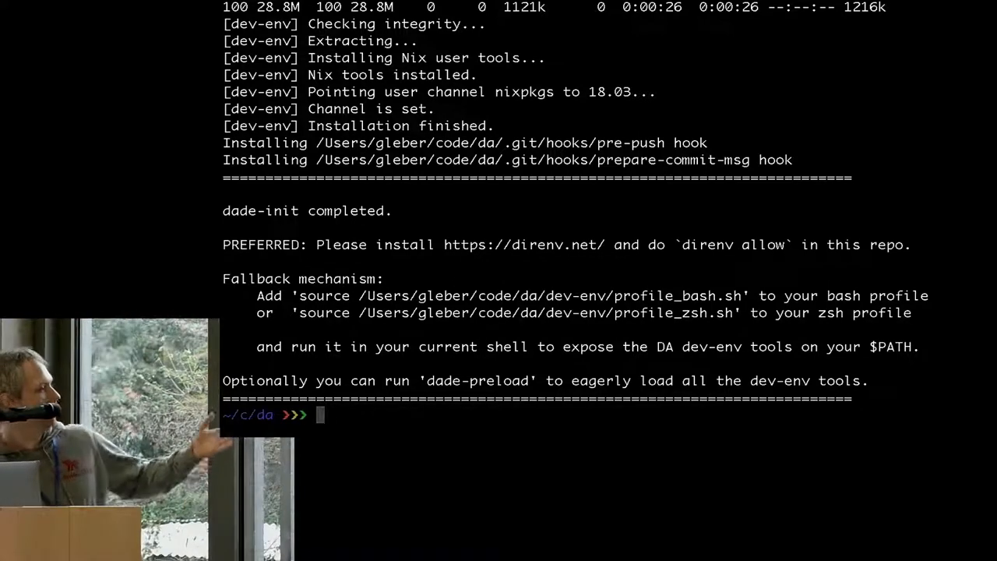
- Run direnv allow to export the dev-env variables, then start checking which sbt resolves
text(d)
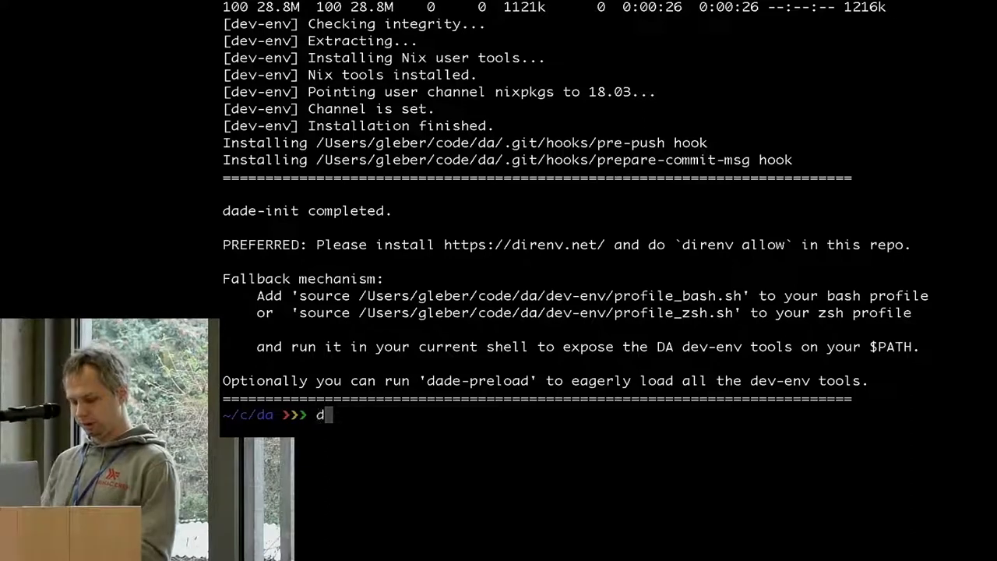
text(irenv allow)
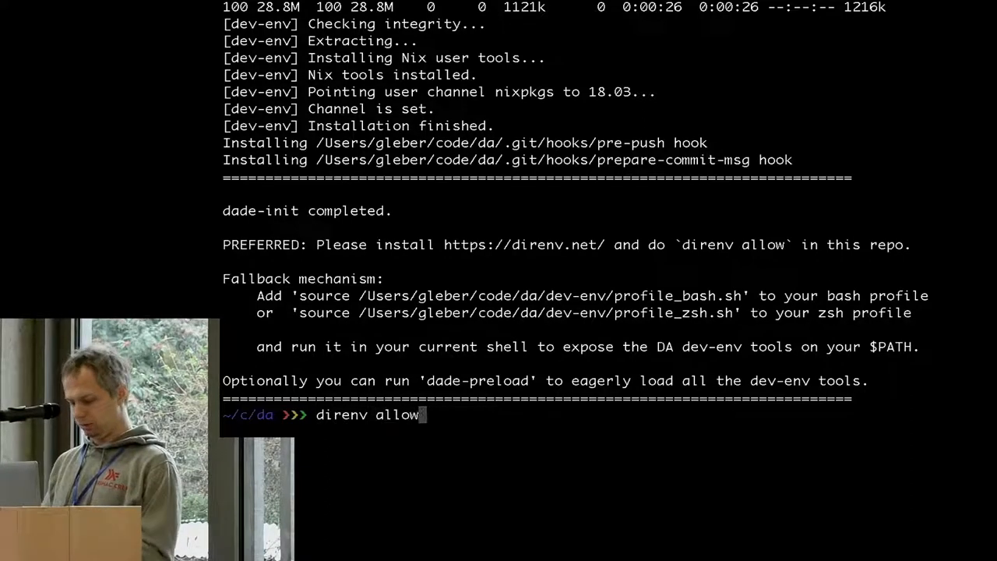
key(Return)
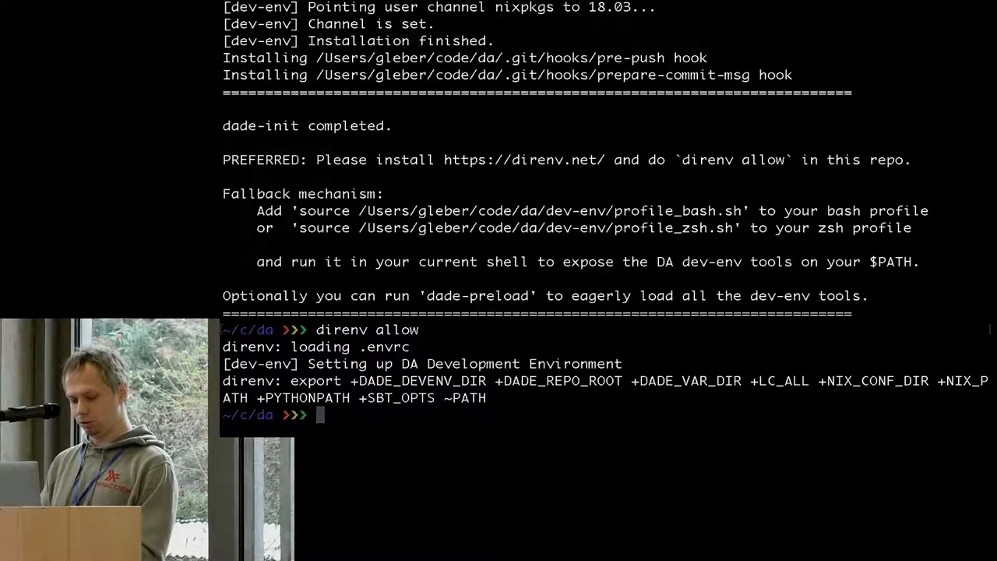
text(which sbt)
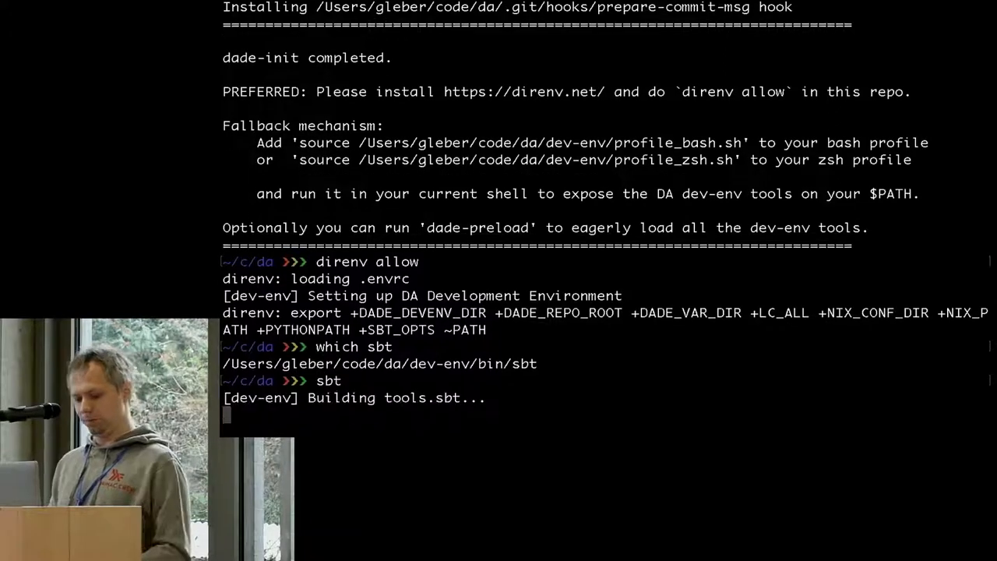
- Interrupt sbt after its artifacts download, rerun it to show it starts immediately, and stop it again
scroll(down, 3)
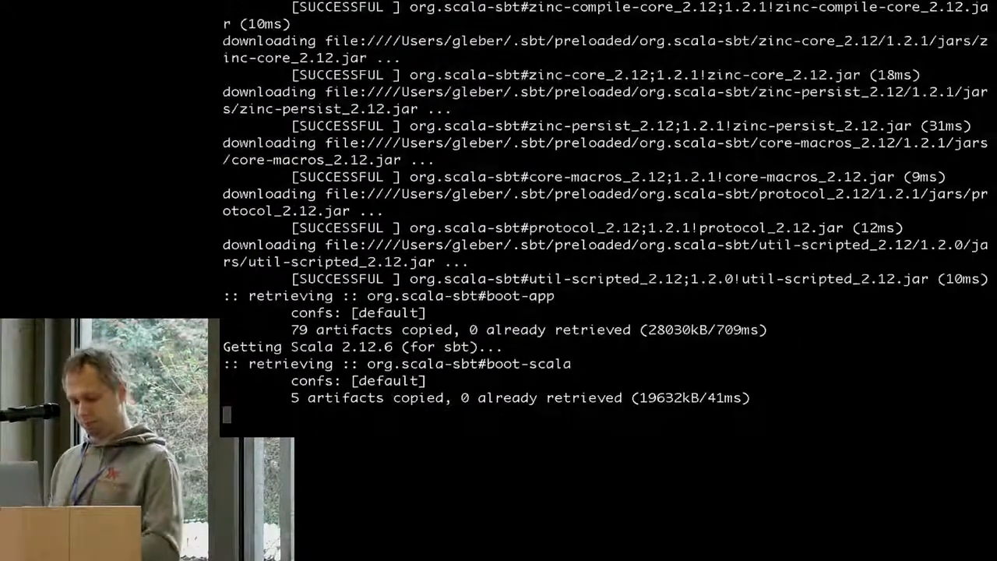
key(ctrl+c)
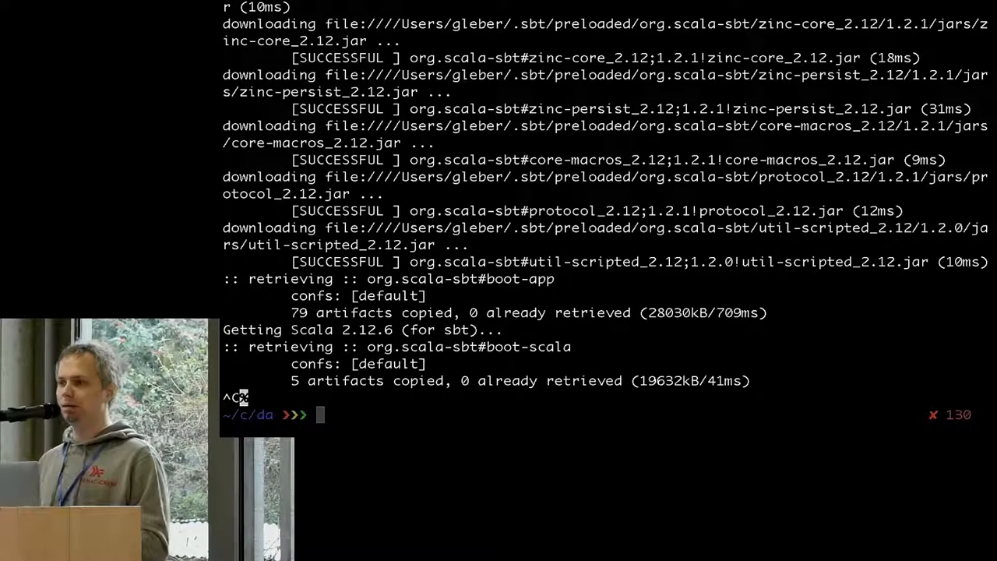
text(sbt)
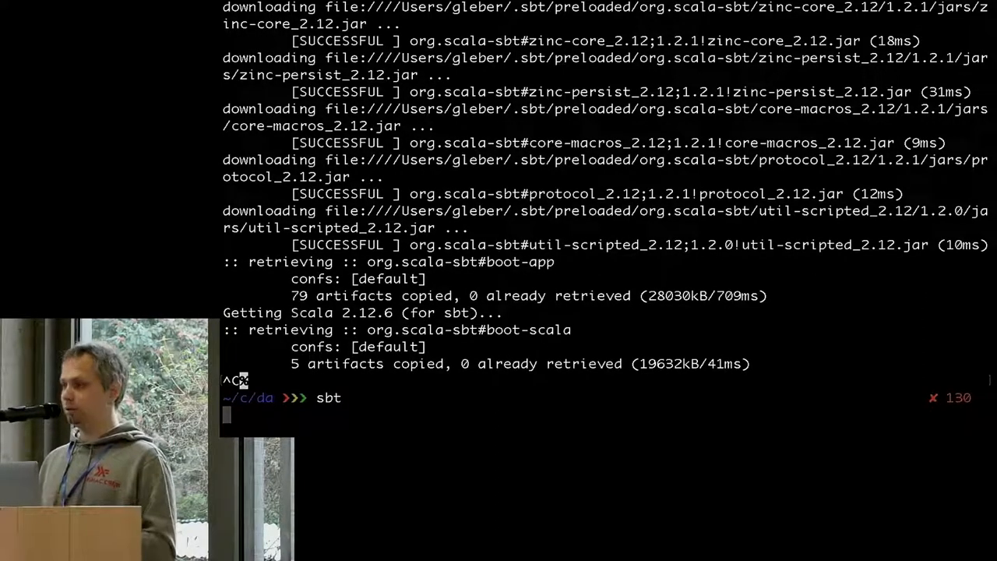
key(Return)
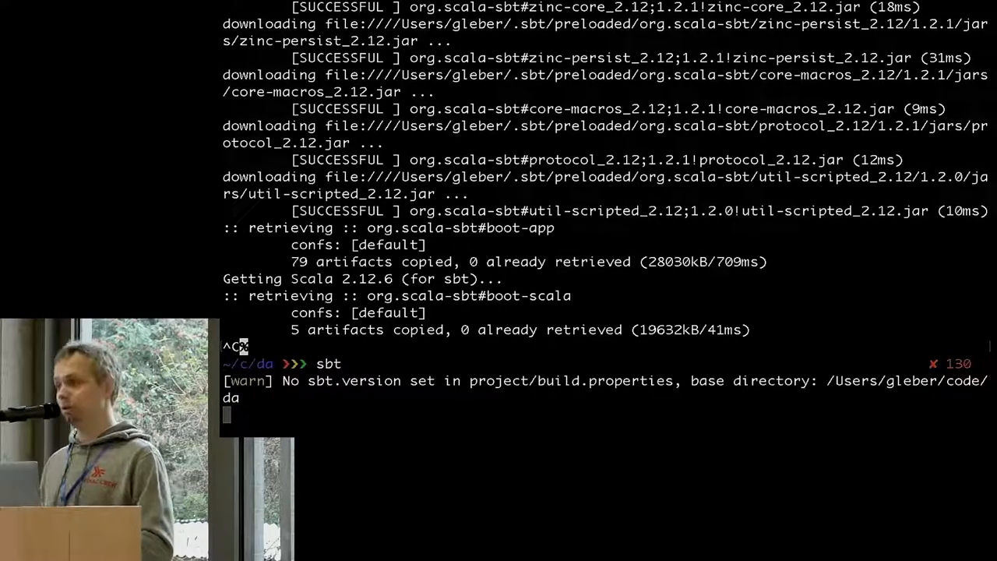
key(Ctrl+c)
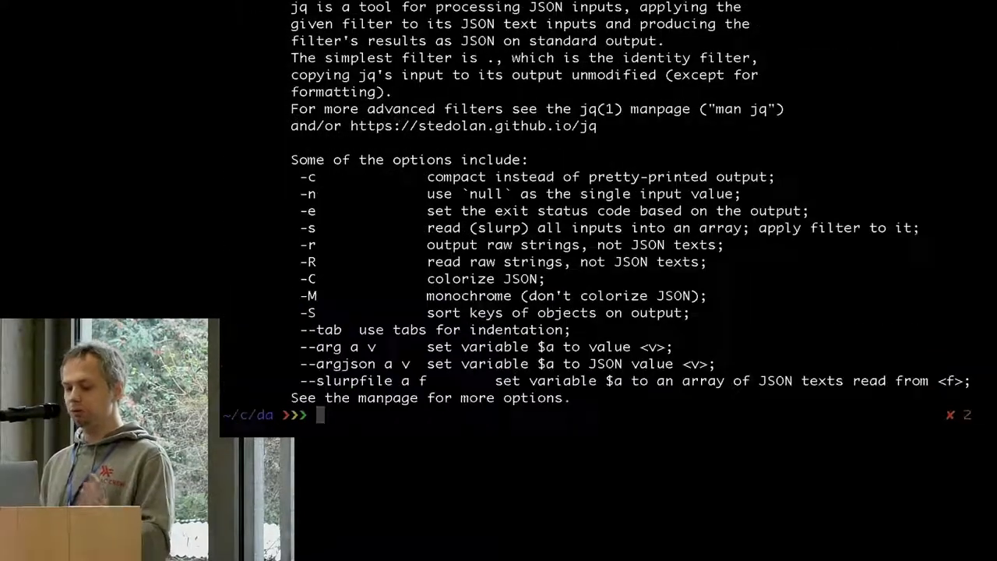
- Run jo so the dev-env fetches and links tools.jo from the Nix cache, then type htop
text(j)
text(ht)
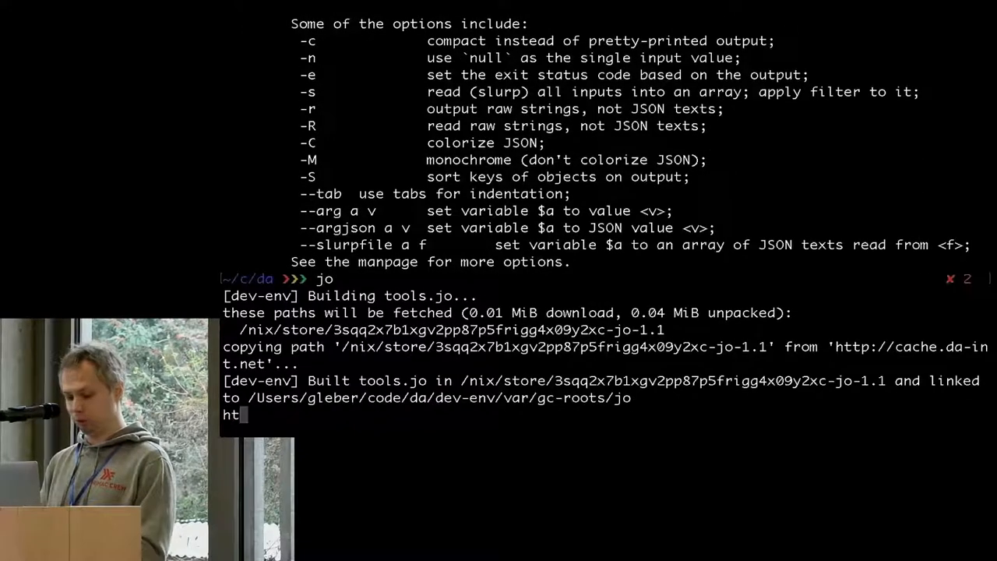
text(op)
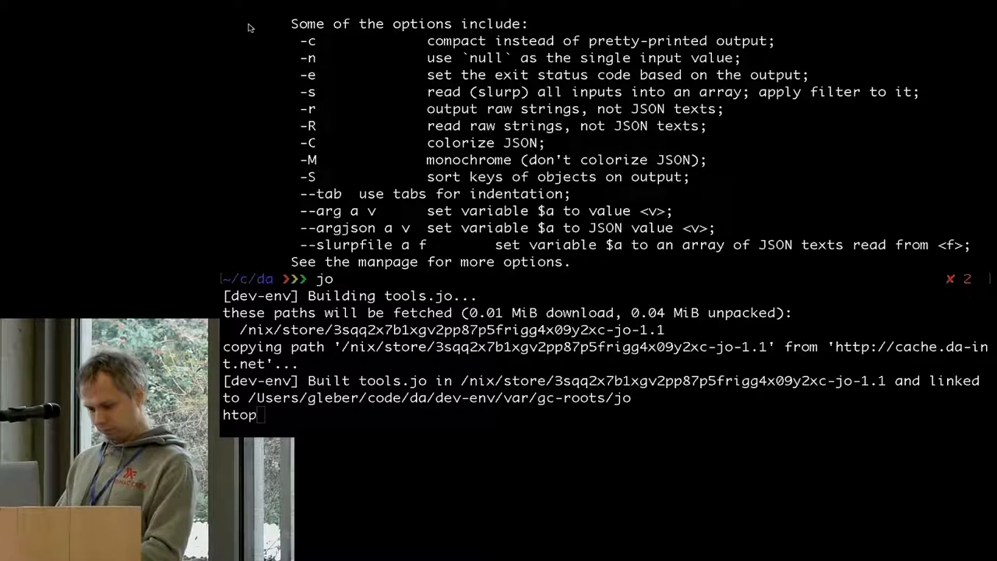
mouse_move(231, 86)
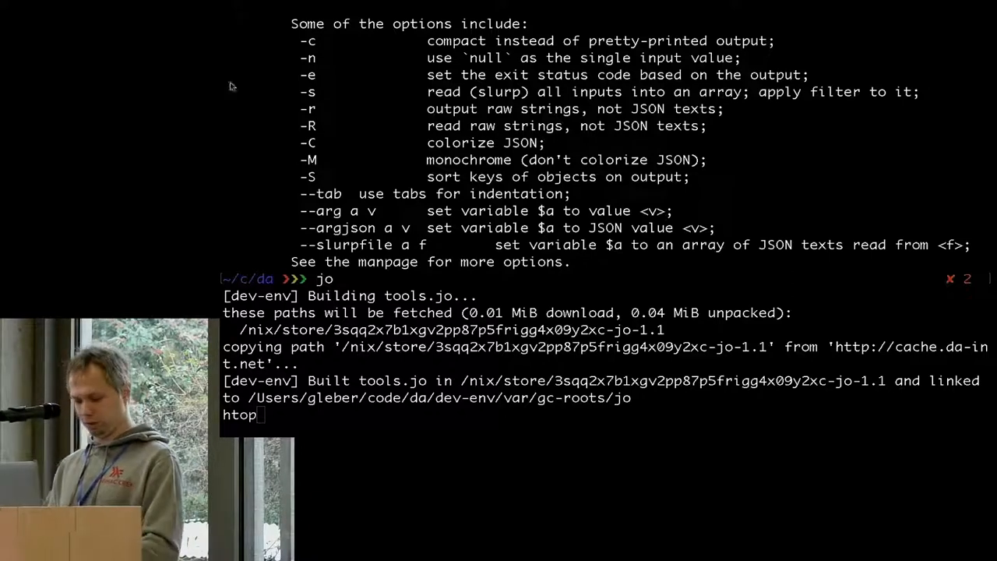
- On the GitHub HOTFIX commit page, scroll to the diff and select the added jo = pkgs.jo line
key(ctrl+c)
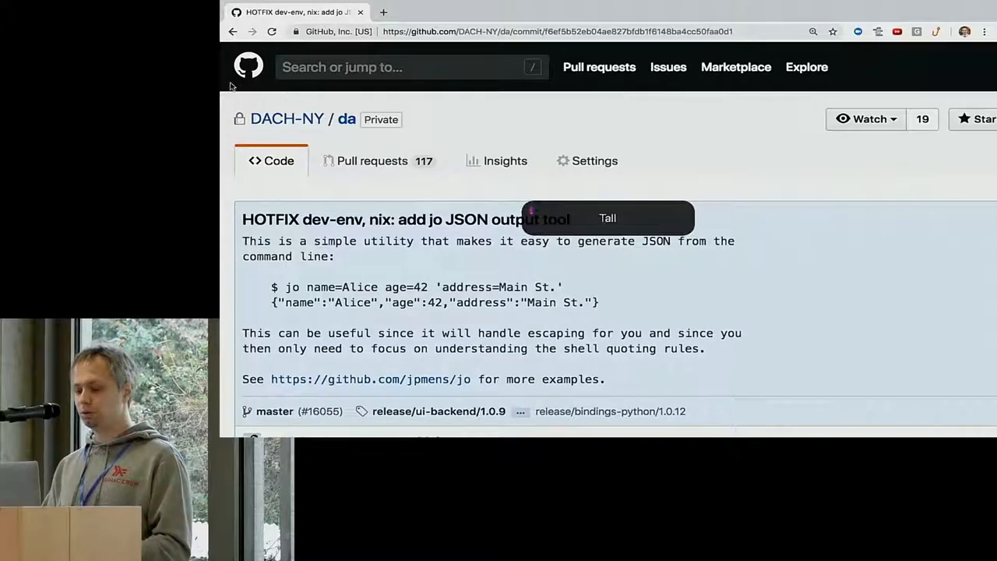
scroll(down, 3)
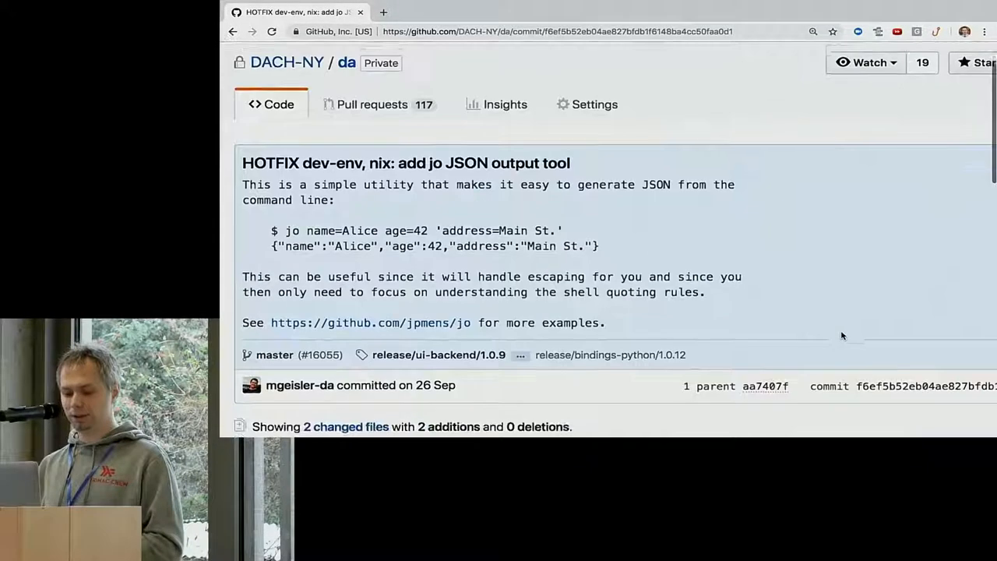
scroll(down, 3)
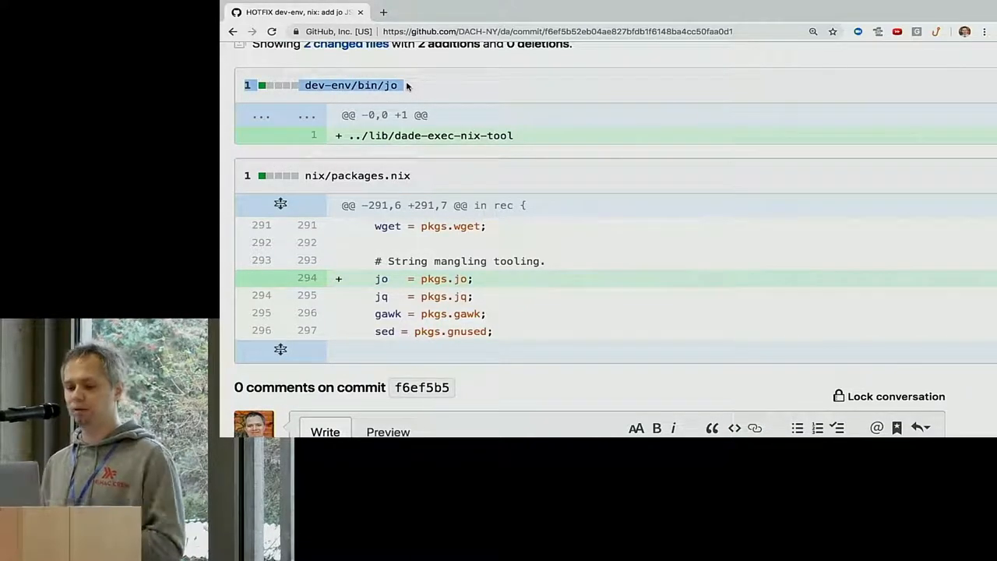
mouse_move(536, 291)
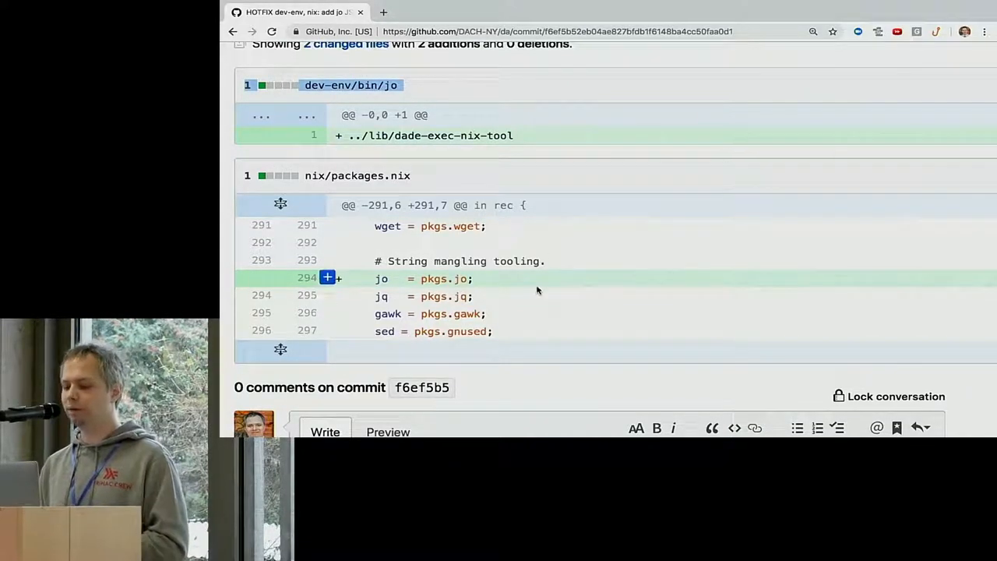
double_click(423, 277)
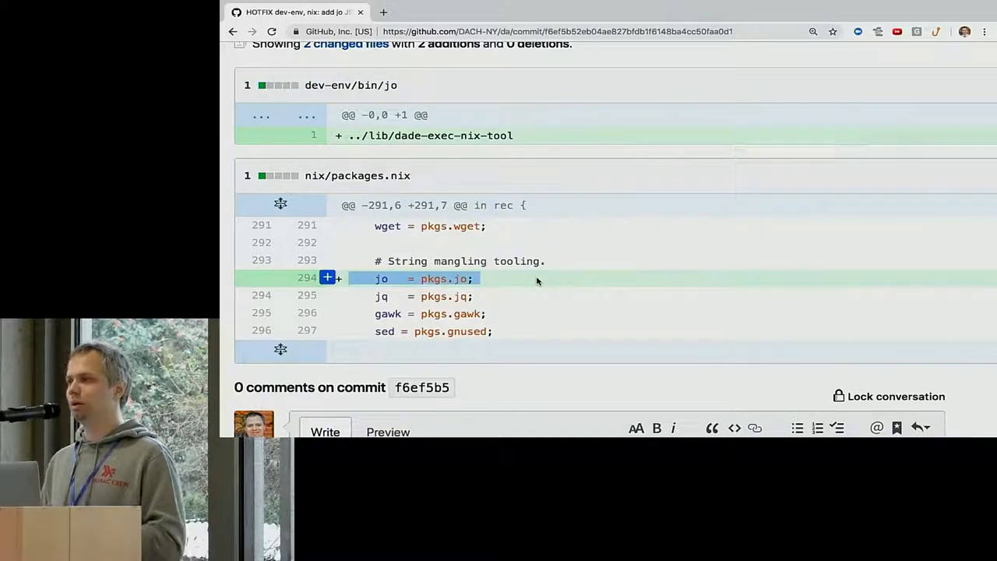